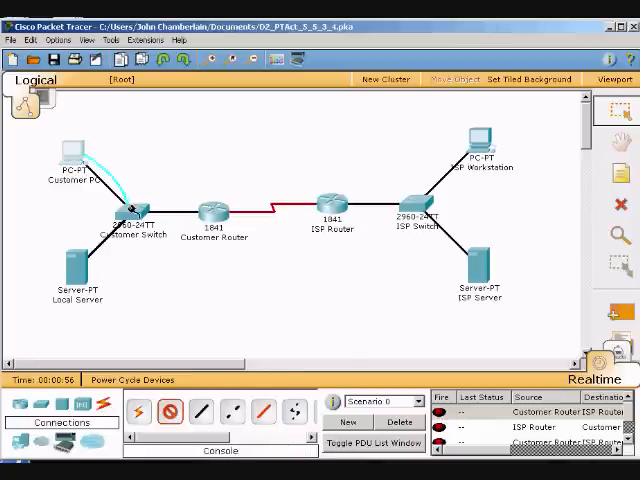
Open the Customer PC's Terminal and accept the default connection settings.
{"action": "left_click", "coordinate": [130, 207]}
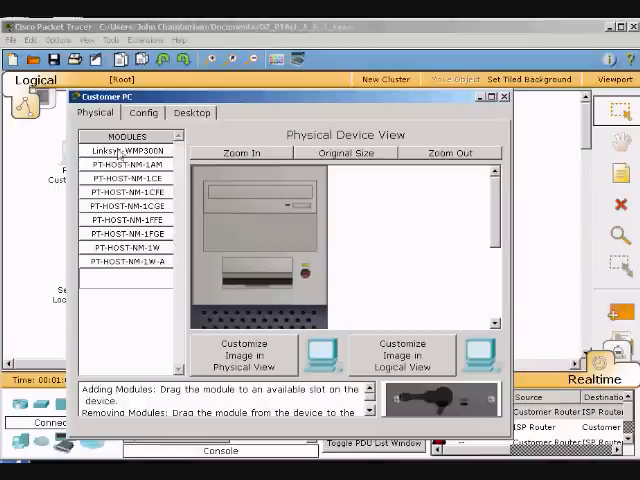
{"action": "left_click", "coordinate": [191, 112]}
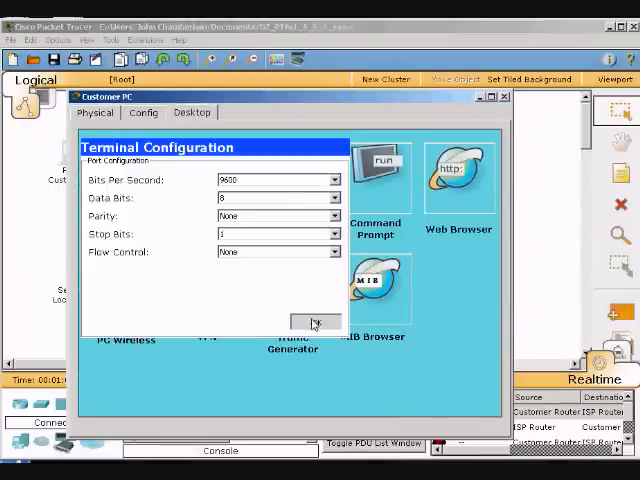
{"action": "left_click", "coordinate": [312, 320]}
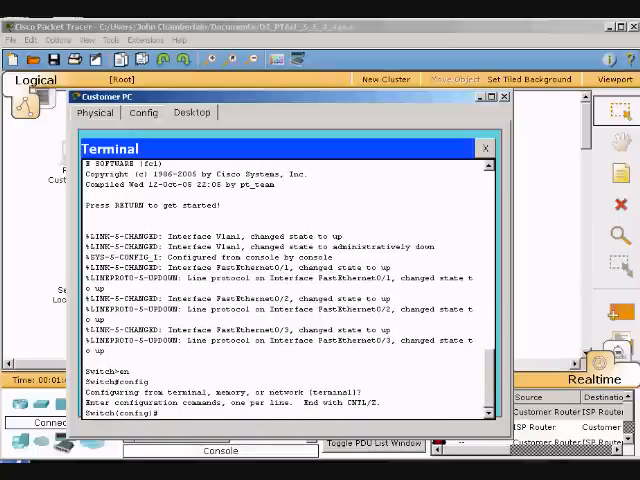
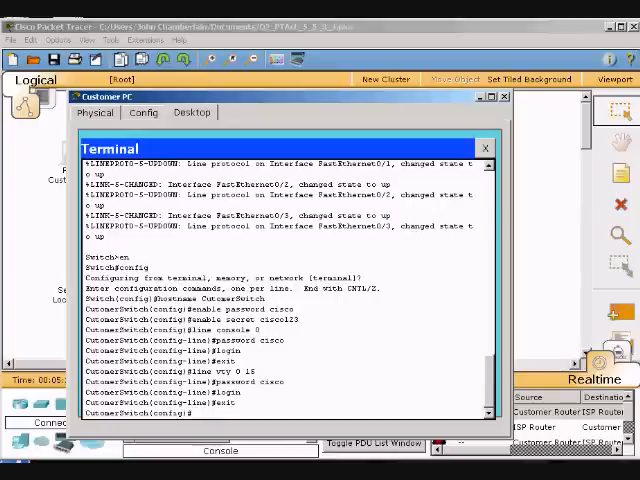
On interface VLAN 1, assign IP address 192.168.1.5 with mask 255.255.255.0.
{"action": "type", "text": "inter"}
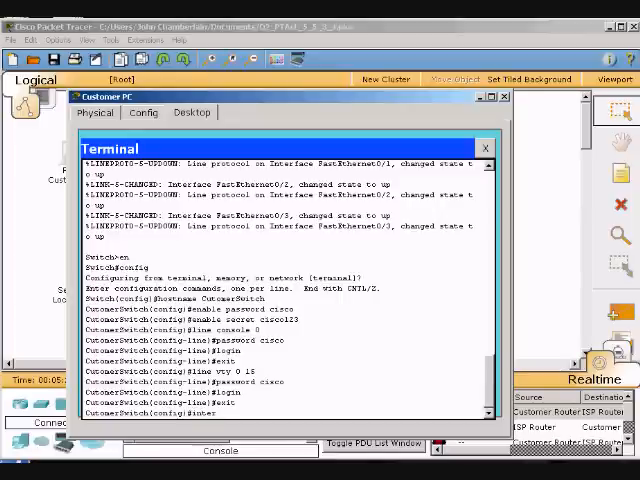
{"action": "type", "text": "face"}
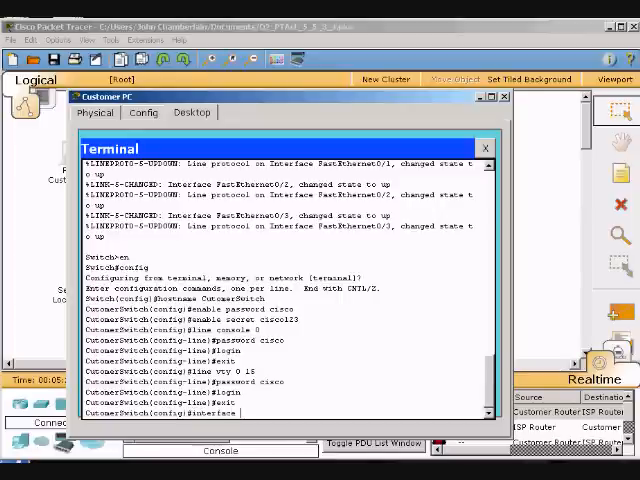
{"action": "type", "text": "v"}
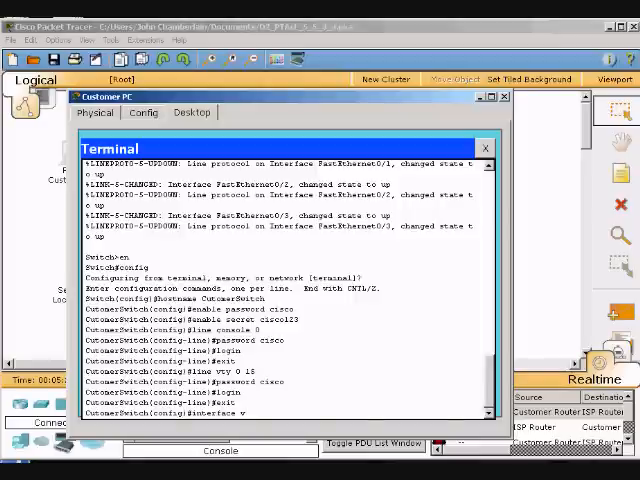
{"action": "type", "text": "interface vlan 1"}
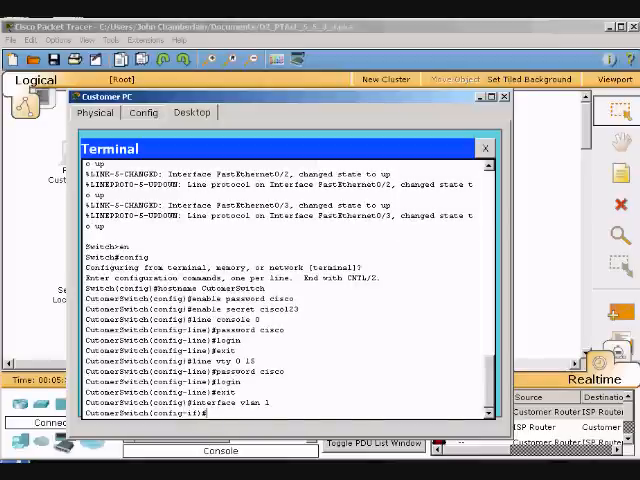
{"action": "type", "text": "ip add"}
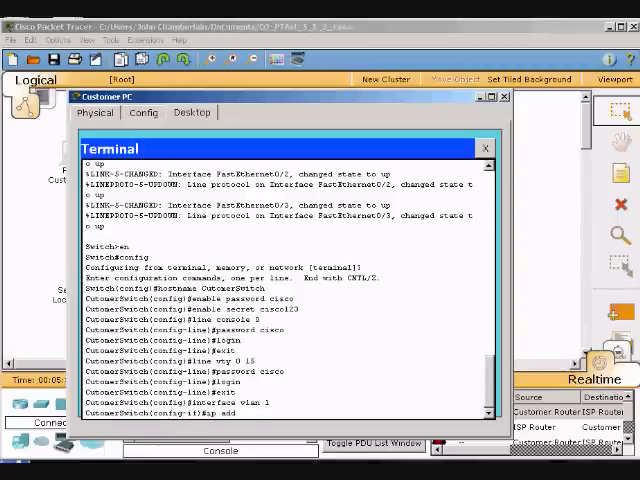
{"action": "type", "text": "address"}
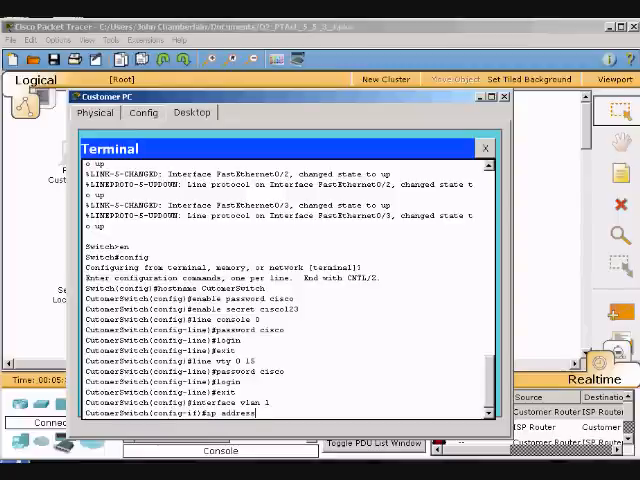
{"action": "type", "text": "1"}
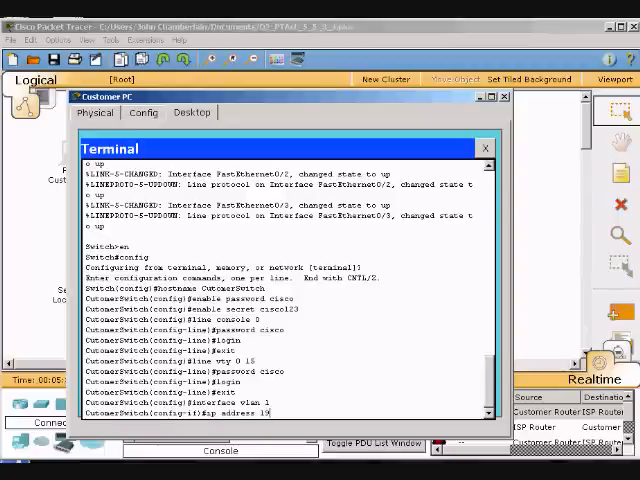
{"action": "type", "text": "92"}
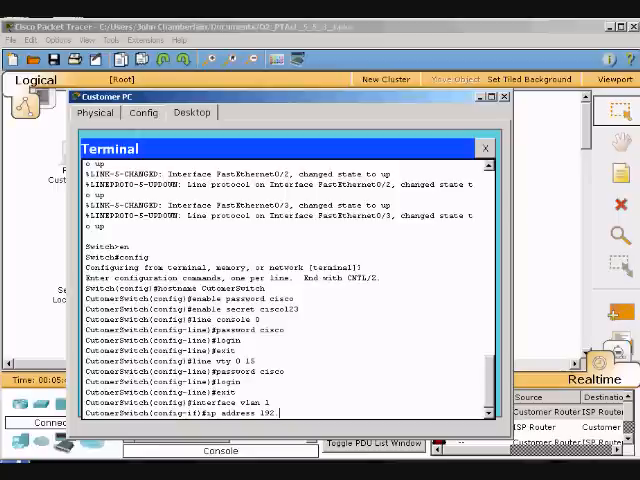
{"action": "type", "text": ".168.1.5"}
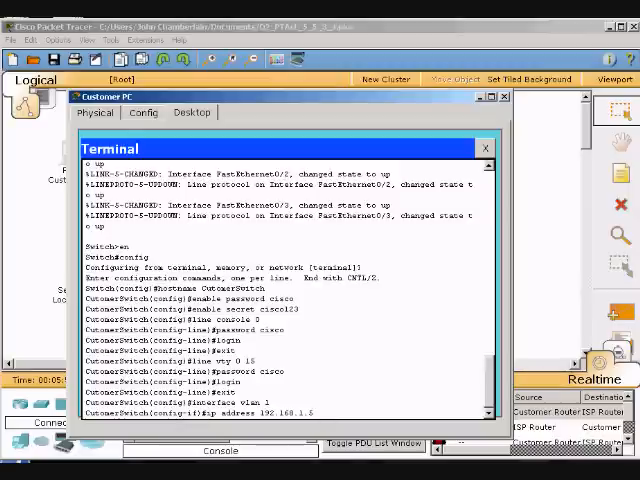
{"action": "type", "text": "255.255.255.0"}
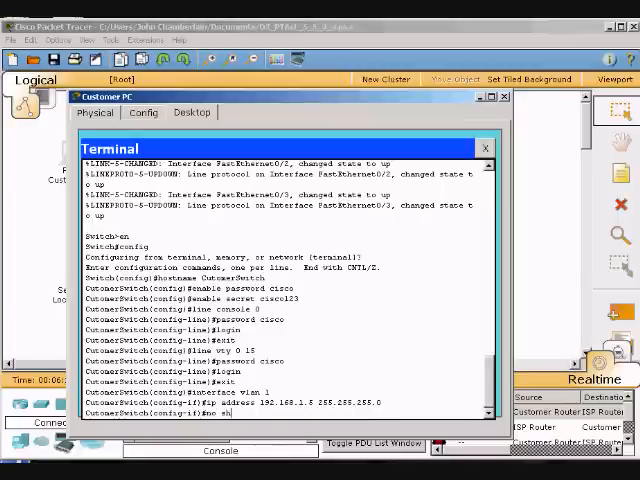
Correct the mistyped 'no shotdown' to 'no shutdown' to enable VLAN 1.
{"action": "type", "text": "t"}
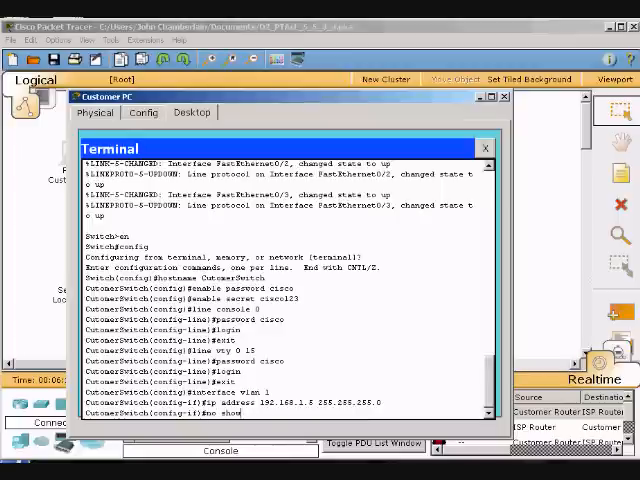
{"action": "type", "text": "down"}
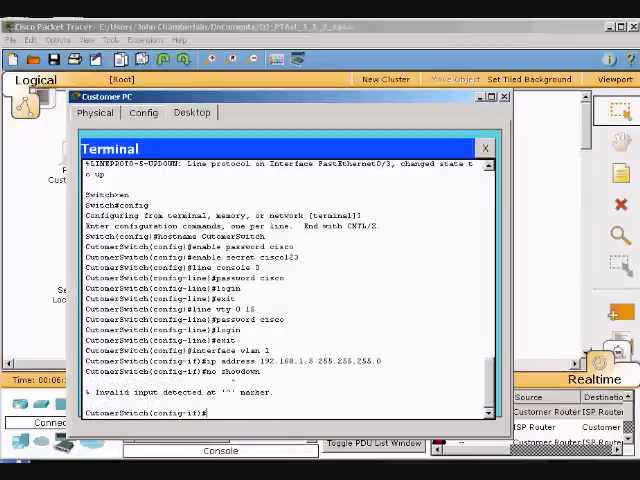
{"action": "type", "text": "no"}
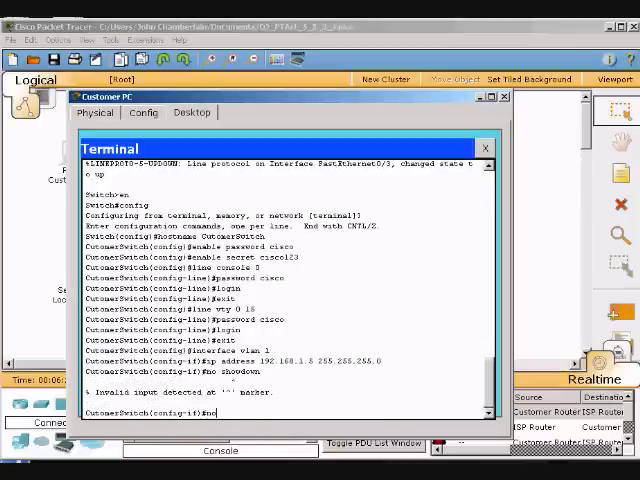
{"action": "type", "text": "shu"}
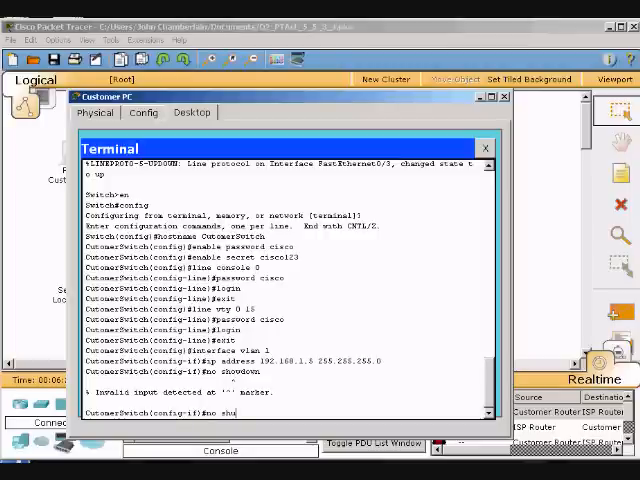
{"action": "type", "text": "s"}
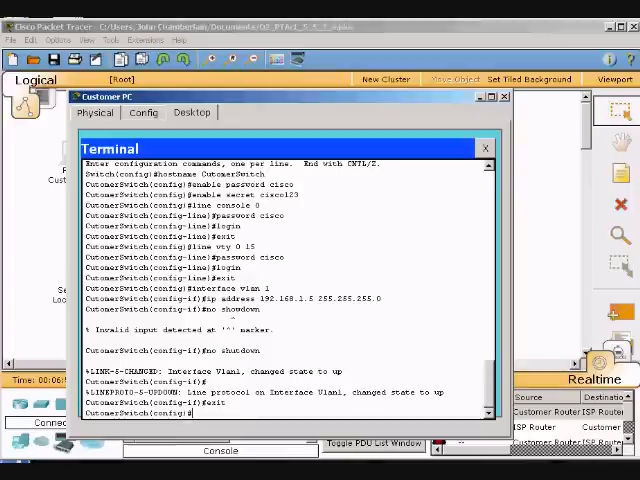
Enter 'ip default-gateway 192.168.1.1' in global configuration mode.
{"action": "type", "text": "ip de"}
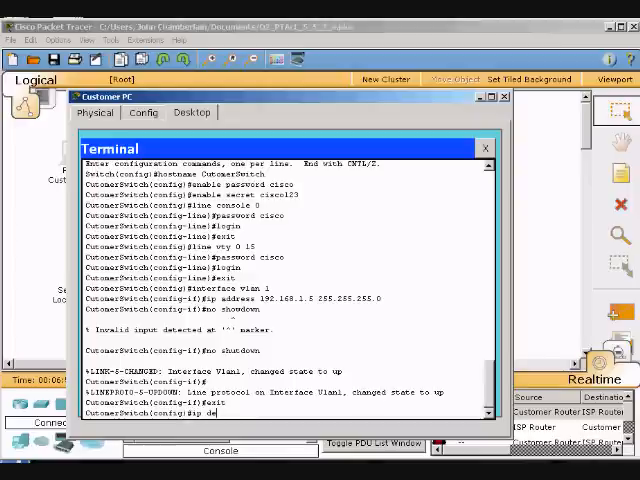
{"action": "type", "text": "f"}
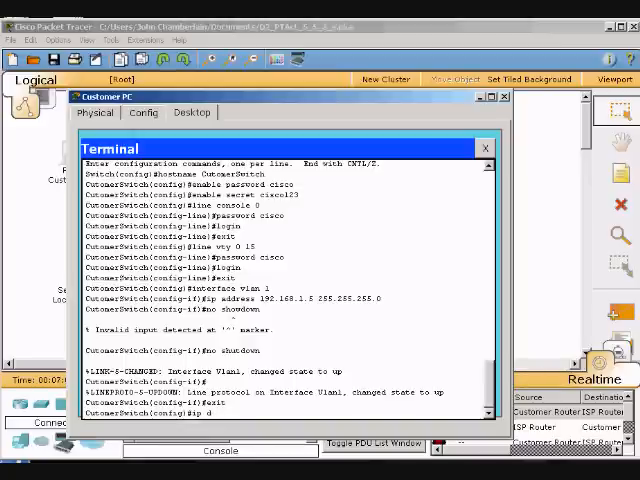
{"action": "type", "text": "efaul"}
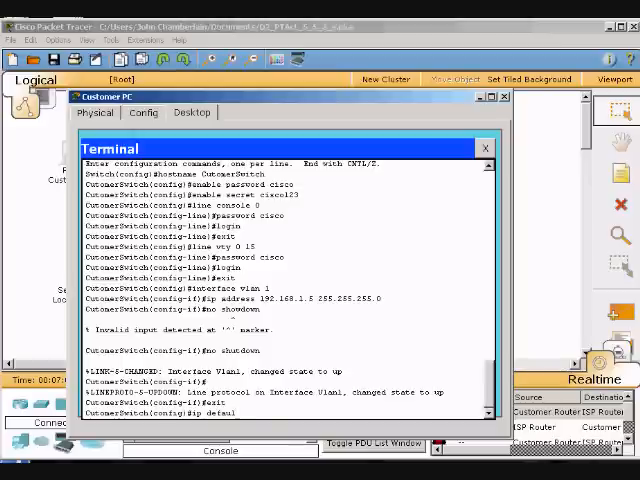
{"action": "type", "text": "gateway"}
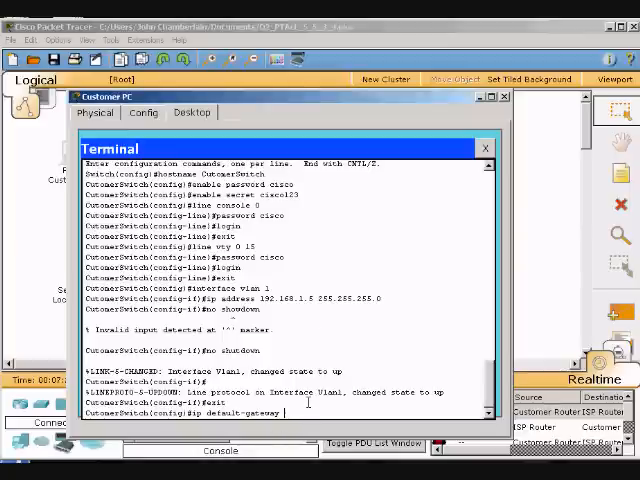
{"action": "type", "text": "192.168.1."}
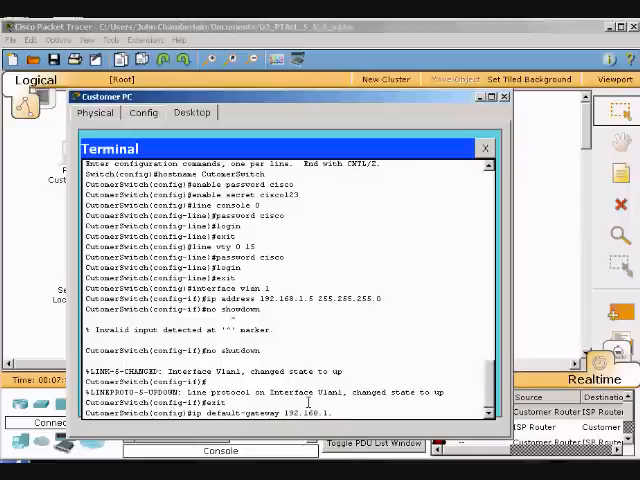
{"action": "type", "text": "1"}
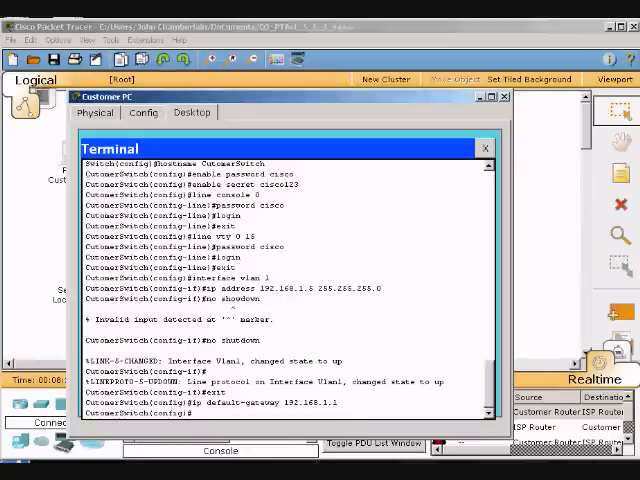
{"action": "type", "text": "ping"}
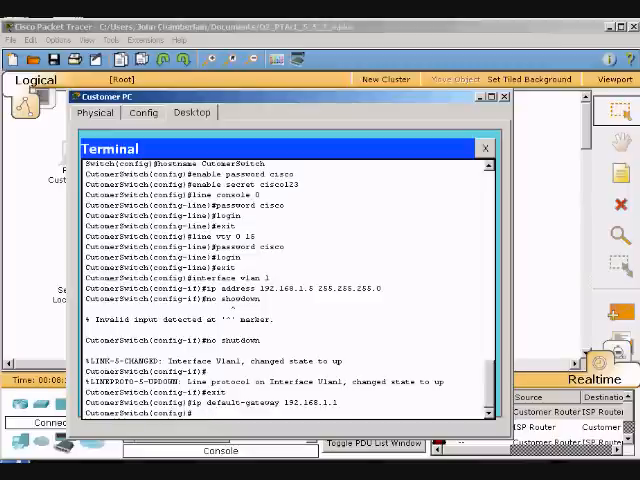
Return to privileged EXEC mode with end and begin a ping to the ISP.
{"action": "type", "text": "end"}
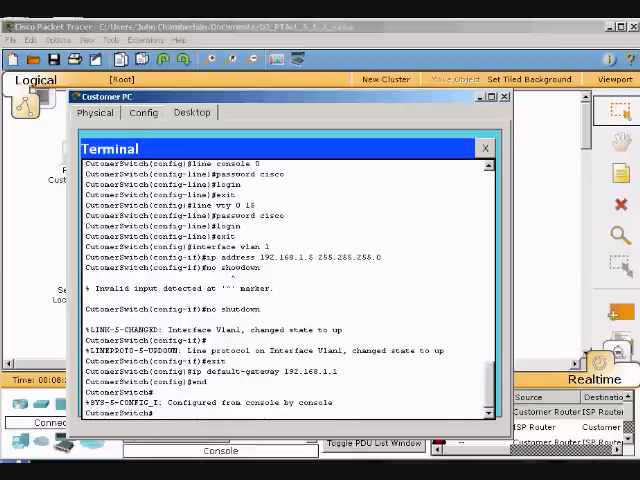
{"action": "type", "text": "ping"}
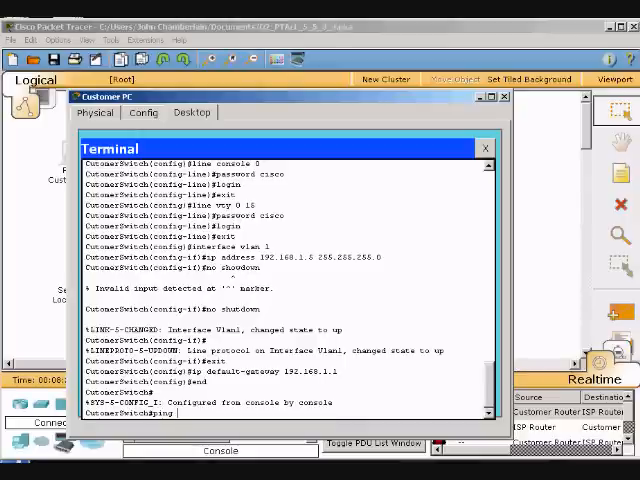
{"action": "type", "text": "209.1"}
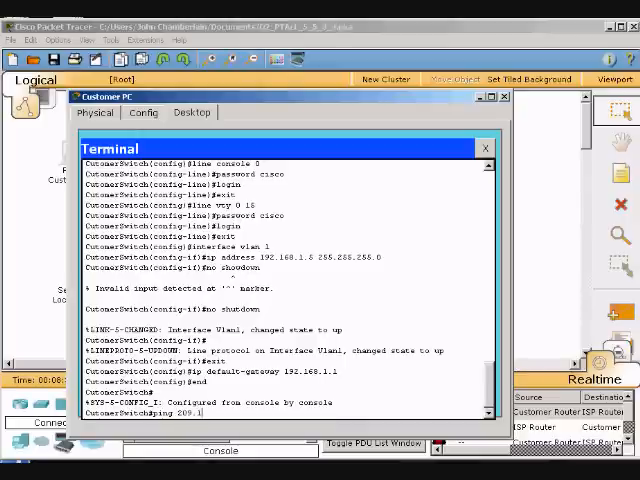
{"action": "type", "text": "65.20"}
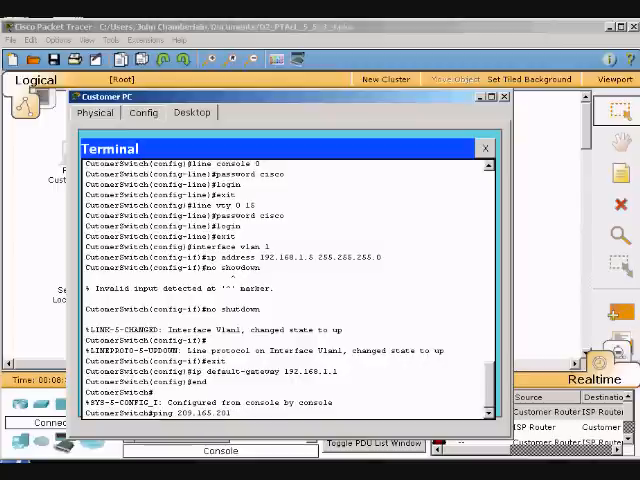
{"action": "type", "text": "1"}
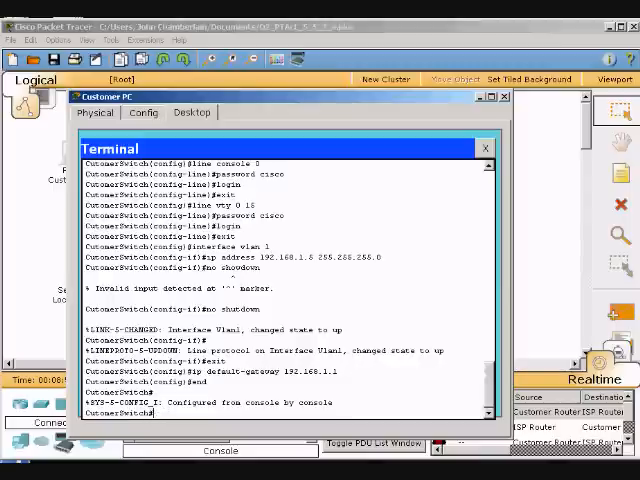
Type the full command ping 209.165.201.10.
{"action": "type", "text": "ping"}
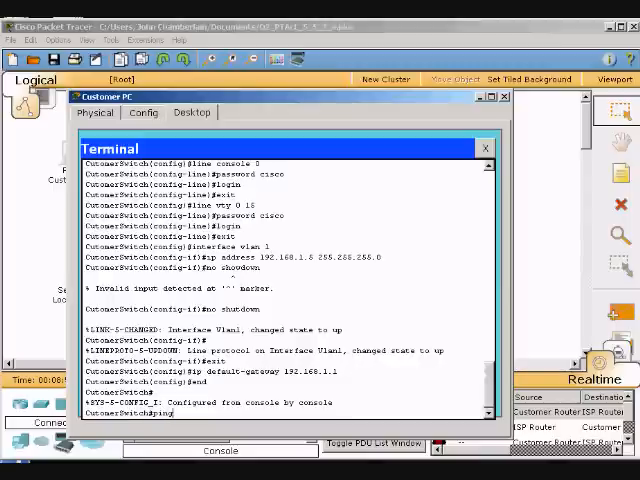
{"action": "type", "text": "2"}
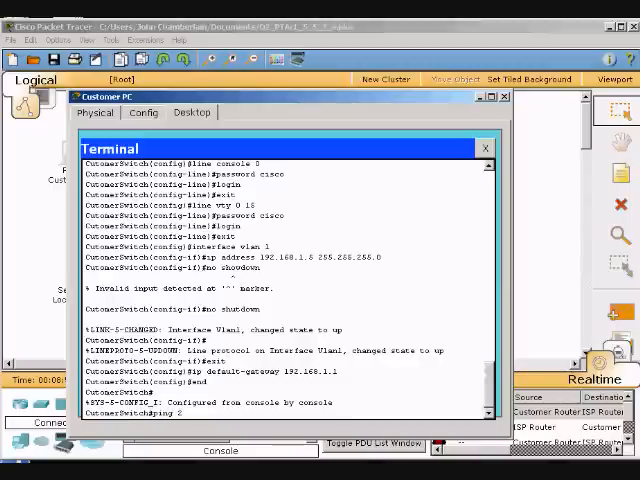
{"action": "type", "text": "09.165"}
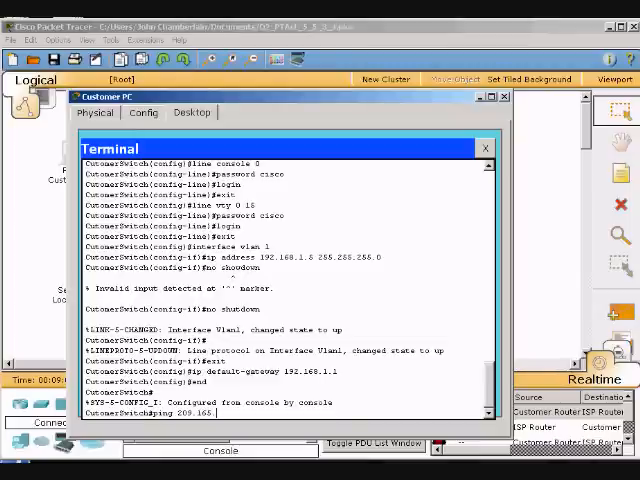
{"action": "type", "text": ".201"}
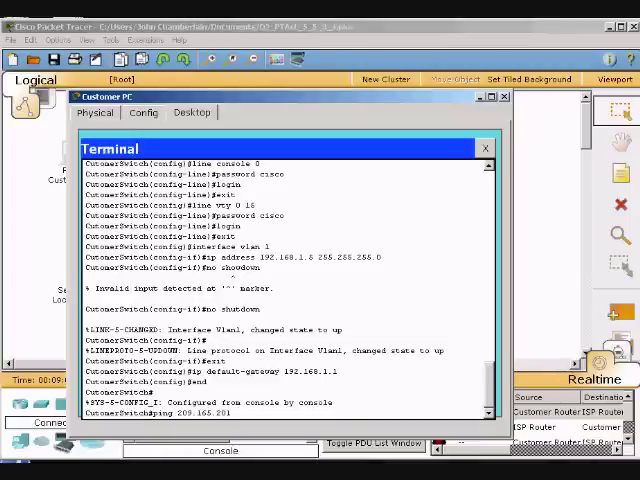
{"action": "type", "text": ".10"}
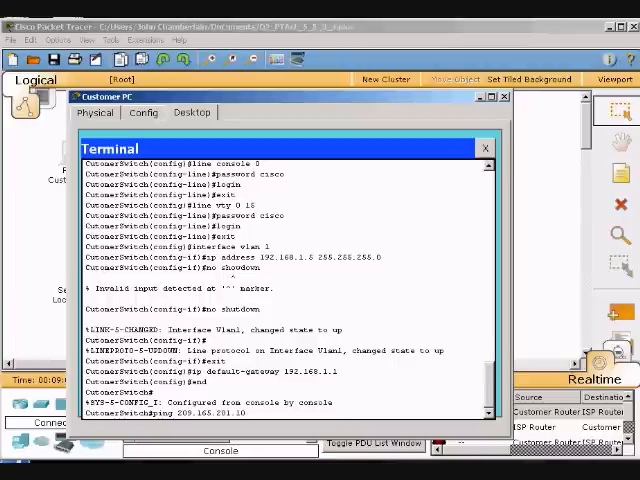